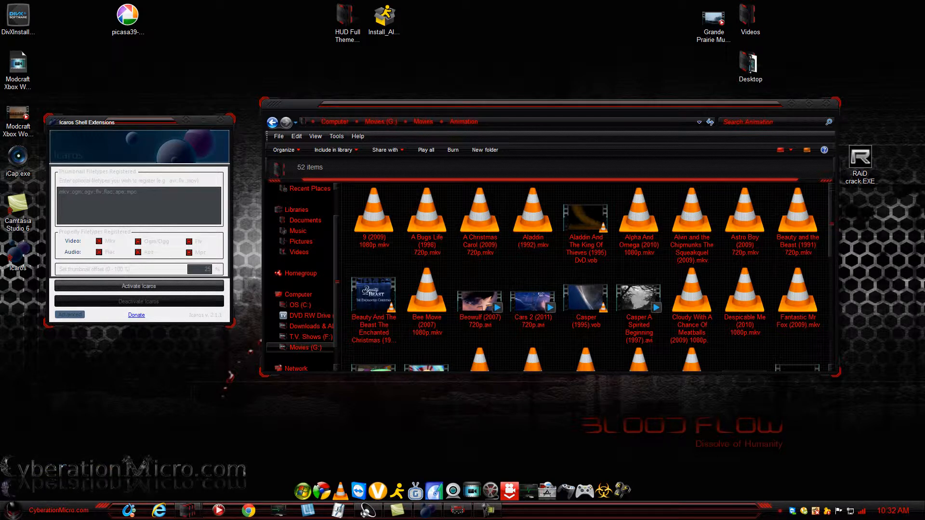
# Select the Cloudy With A Chance Of Meatballs MKV file to view its details.
pyautogui.click(691, 295)
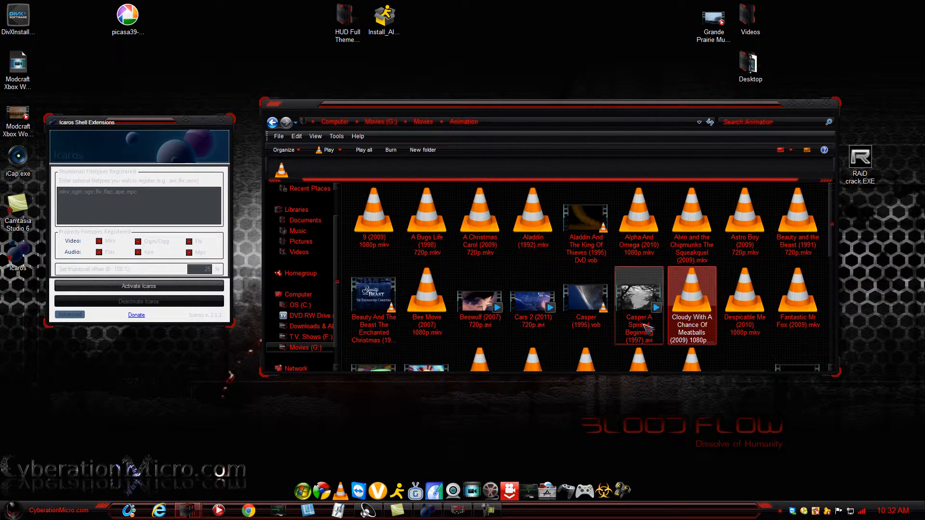
pyautogui.click(744, 300)
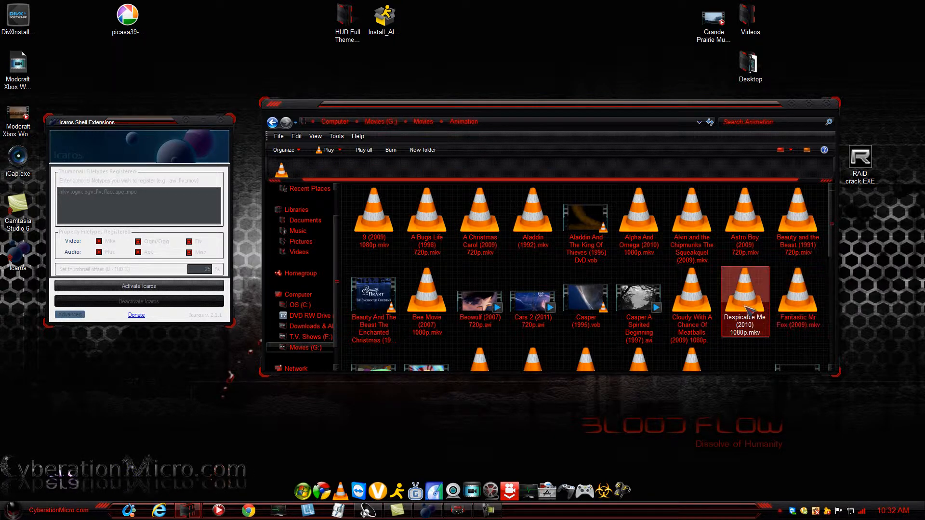
pyautogui.click(692, 295)
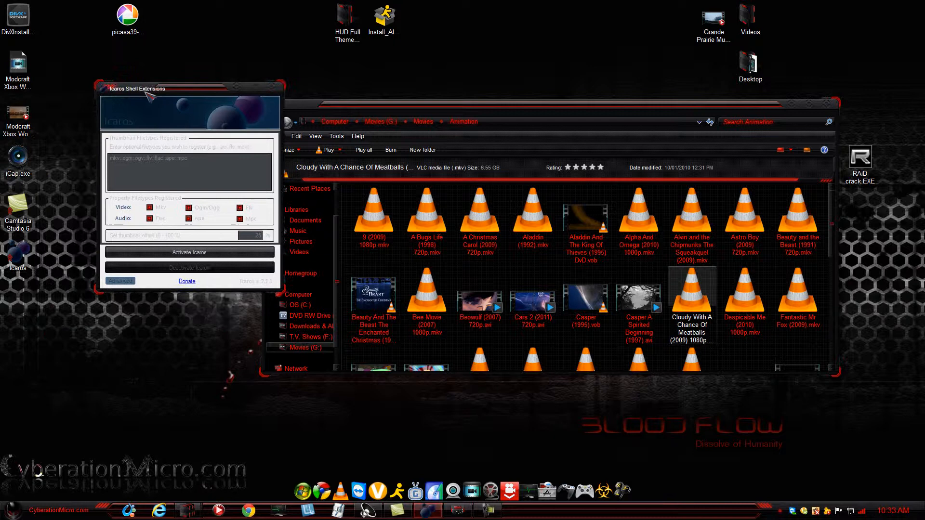
# Place the Icaros window beside Explorer and activate Icaros.
pyautogui.moveTo(147, 89); pyautogui.dragTo(106, 92)
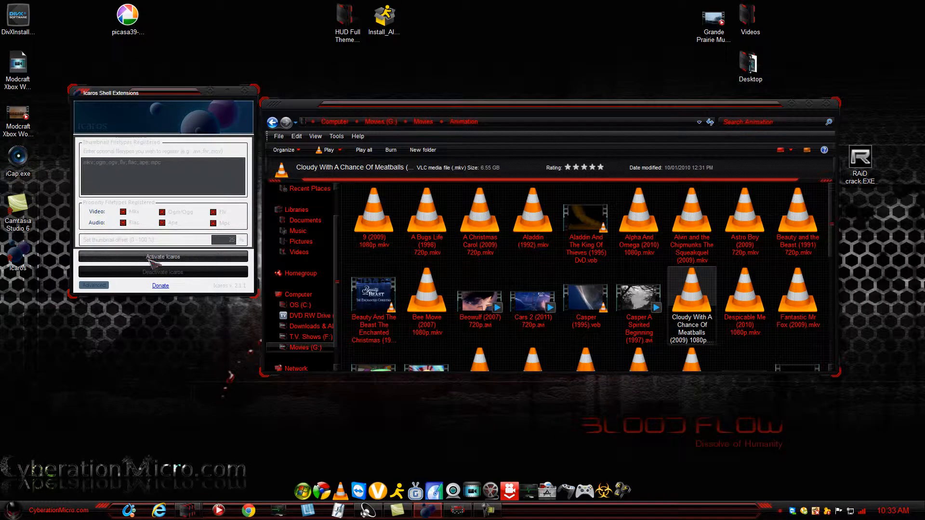
pyautogui.click(163, 256)
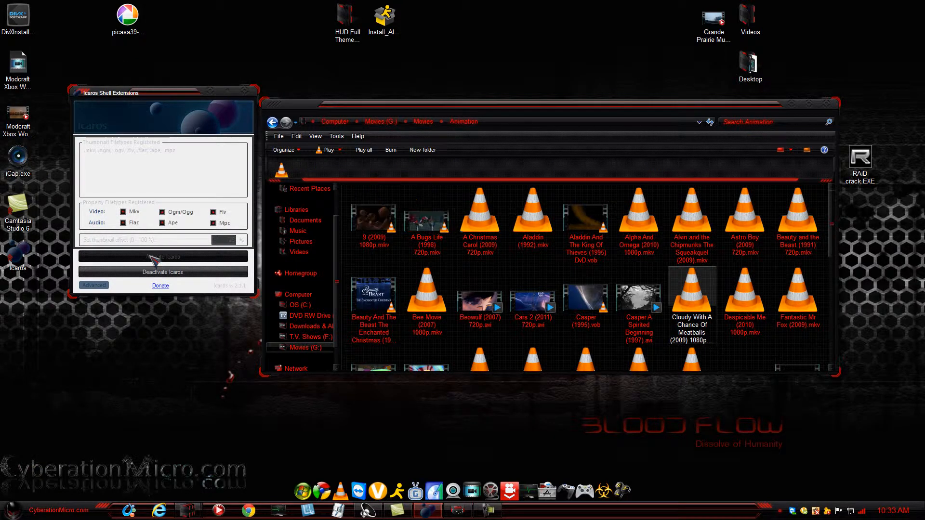
pyautogui.click(691, 295)
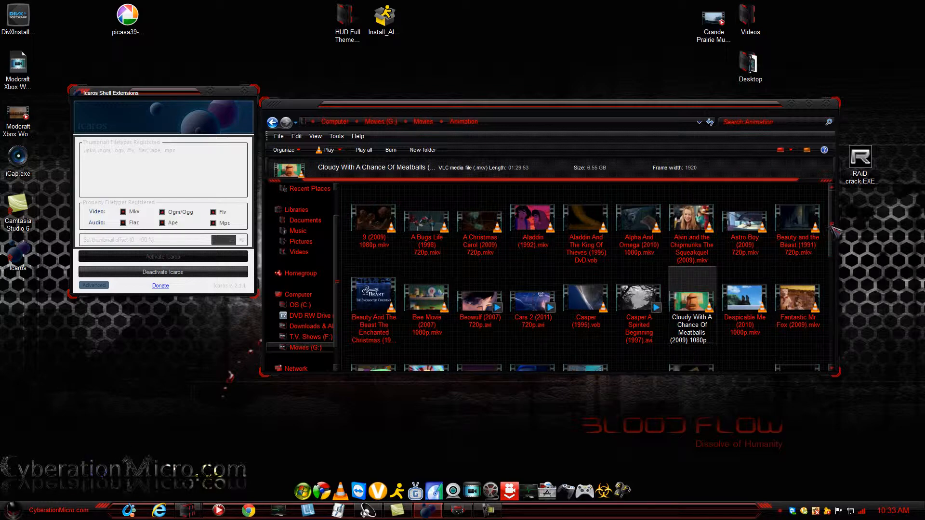
# Scroll the Animation folder and select Ratatouille (2007) so its thumbnail loads.
pyautogui.scroll(-3)
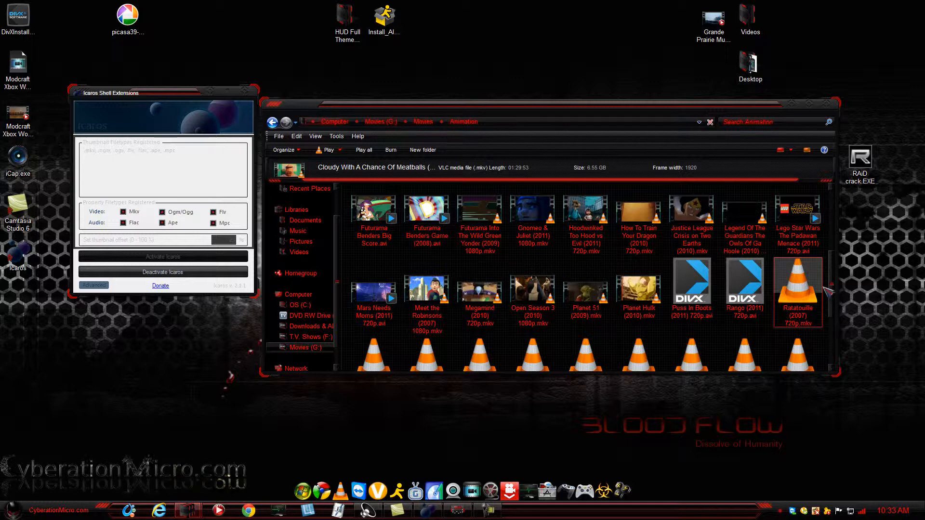
pyautogui.click(797, 289)
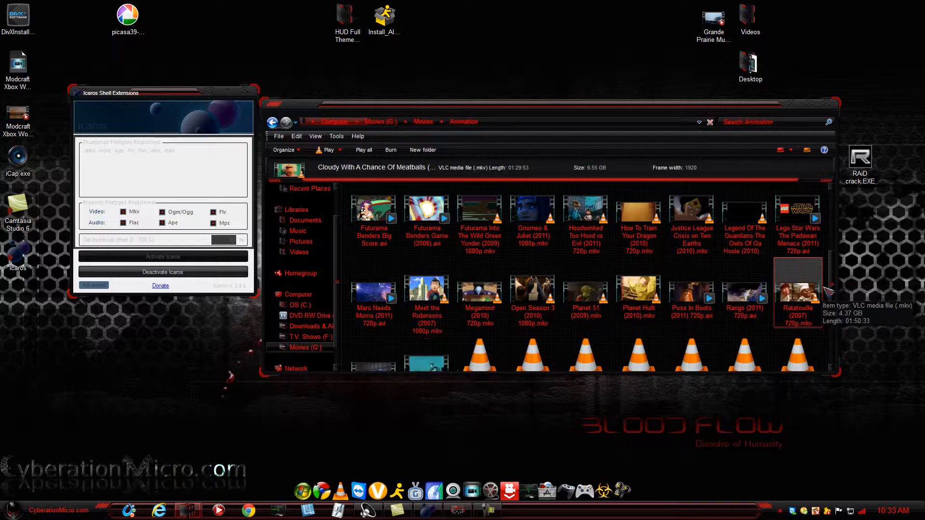
pyautogui.scroll(-3)
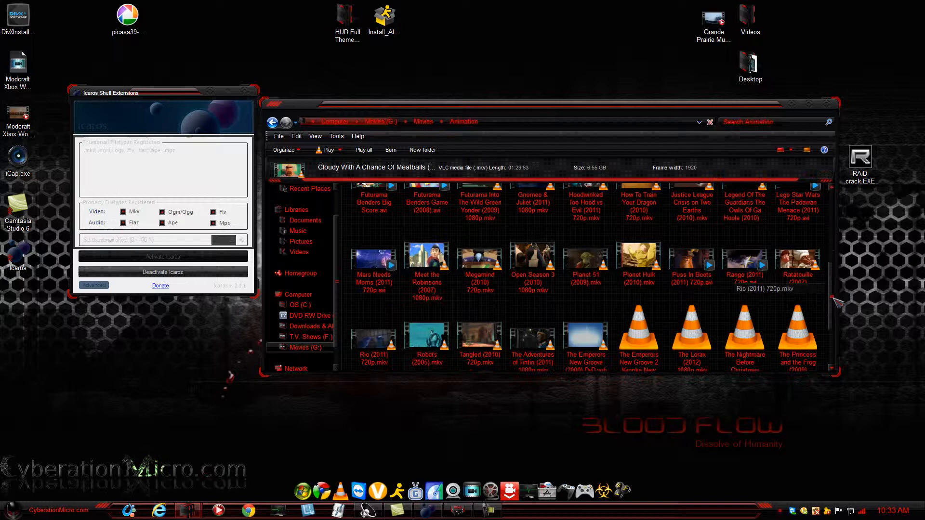
pyautogui.scroll(-3)
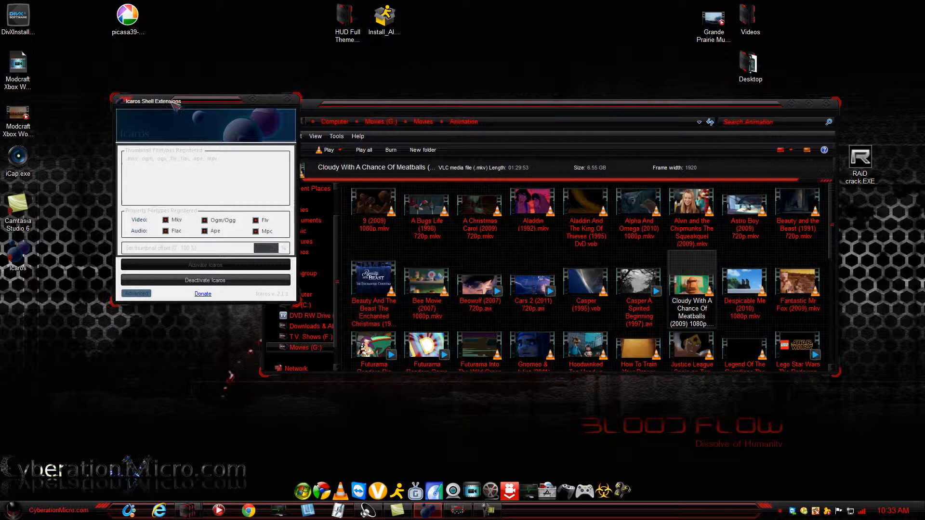
pyautogui.moveTo(152, 100); pyautogui.dragTo(108, 138)
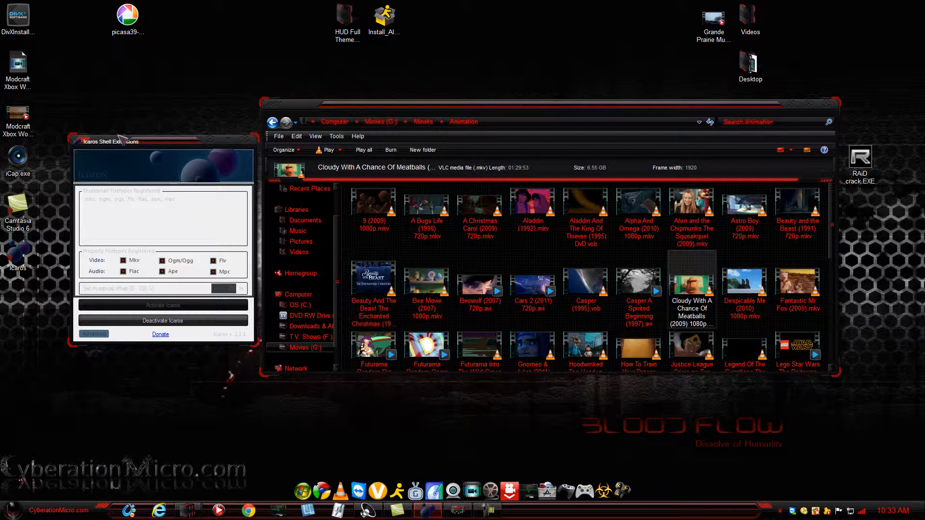
pyautogui.moveTo(156, 182)
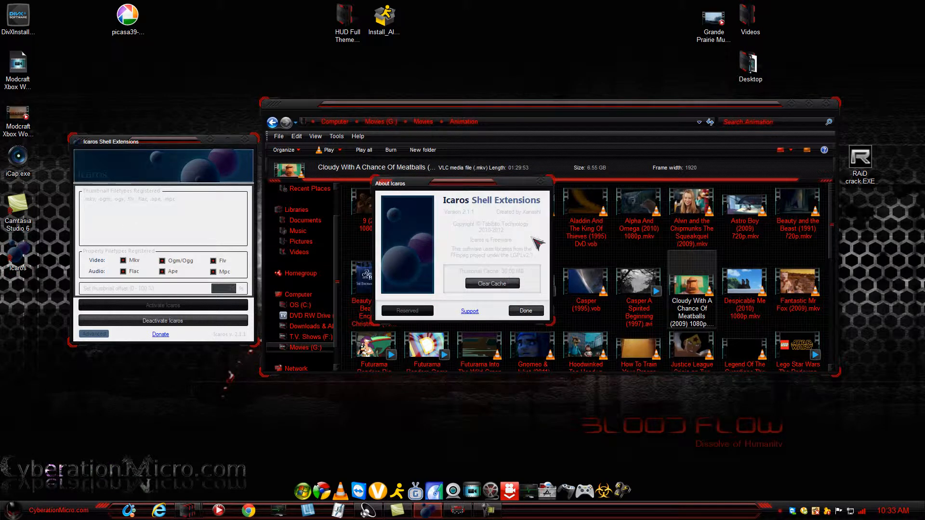
pyautogui.moveTo(488, 251)
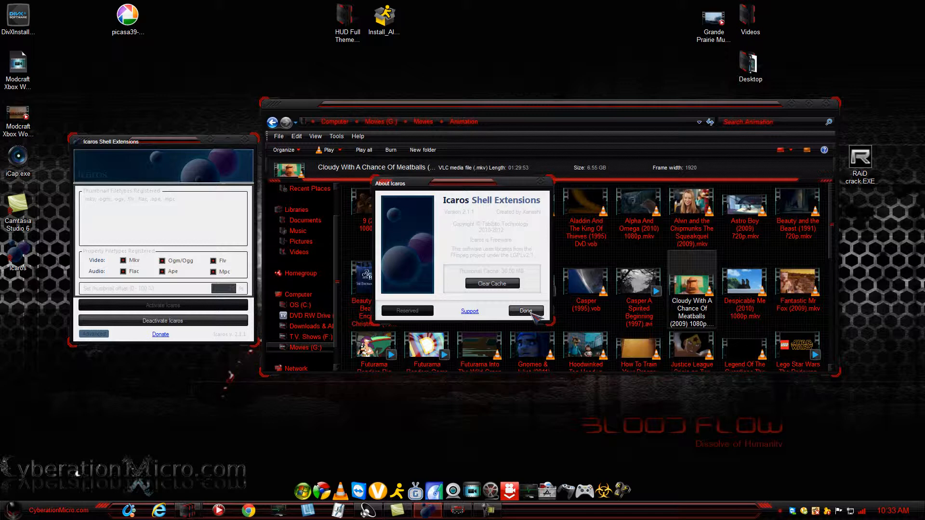
pyautogui.moveTo(449, 248)
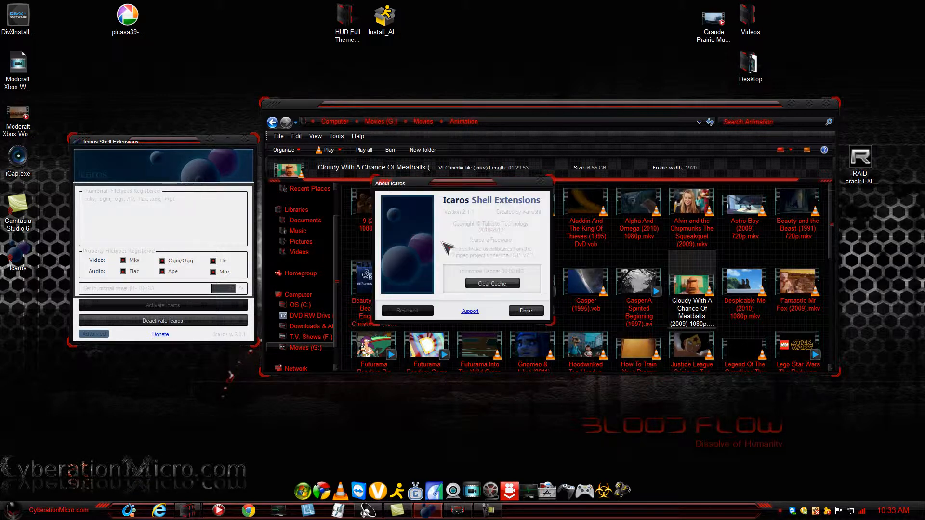
pyautogui.click(525, 310)
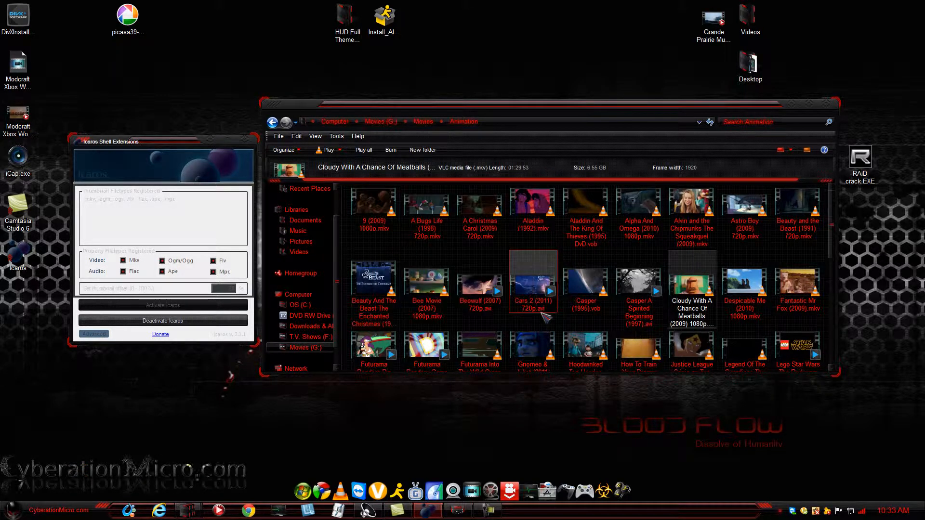